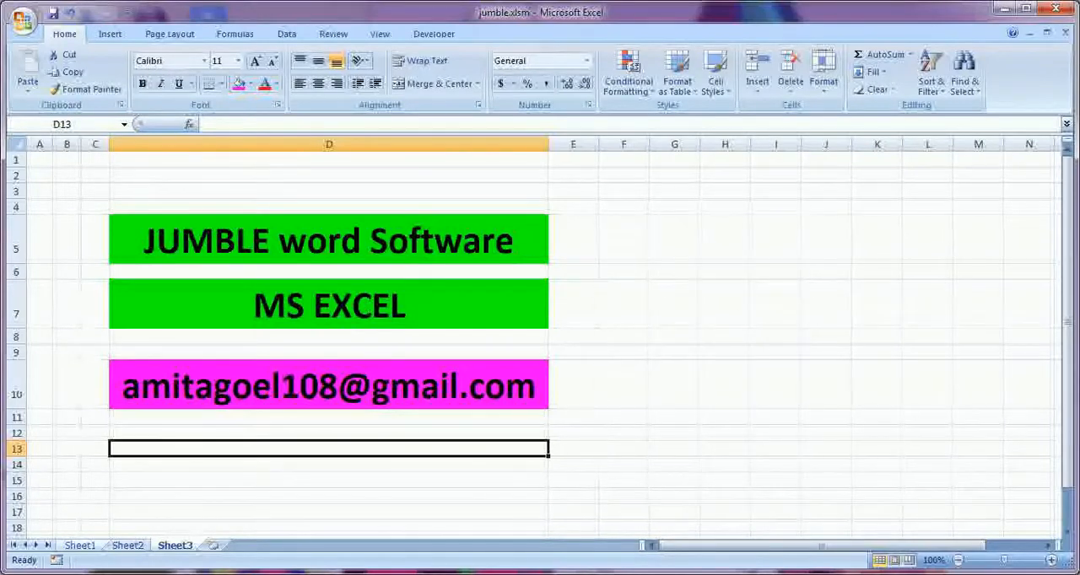
- Show the game on Sheet1 and select the empty jumble-word and guess cells B3 and B5
click(79, 544)
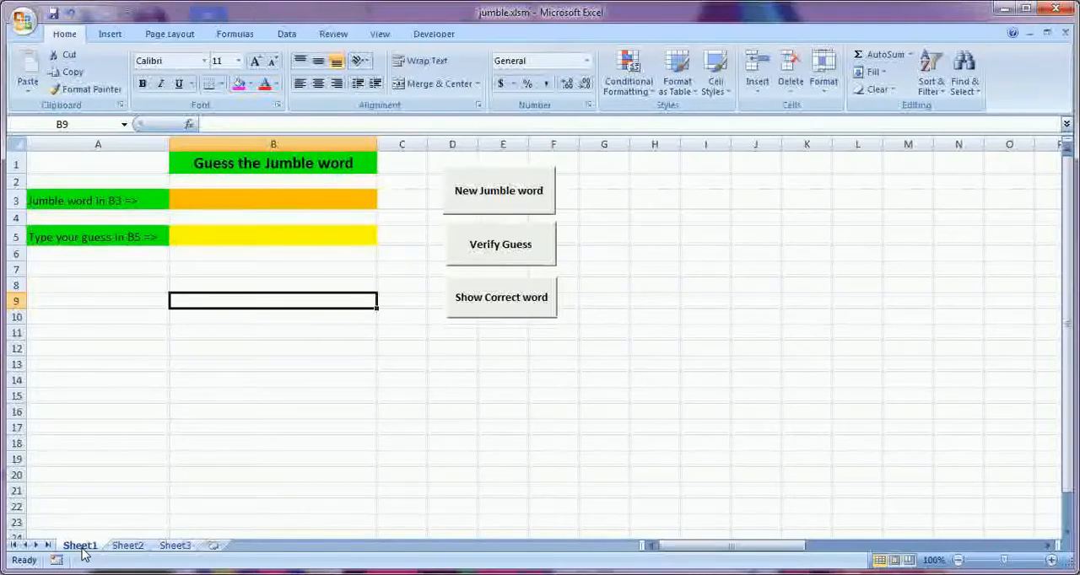
mouse_move(413, 257)
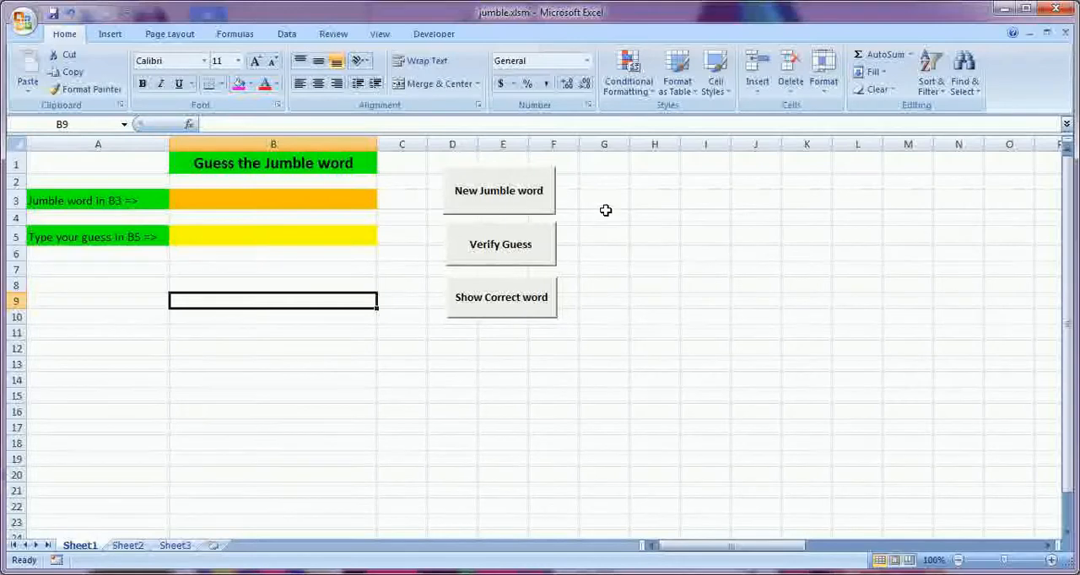
mouse_move(608, 214)
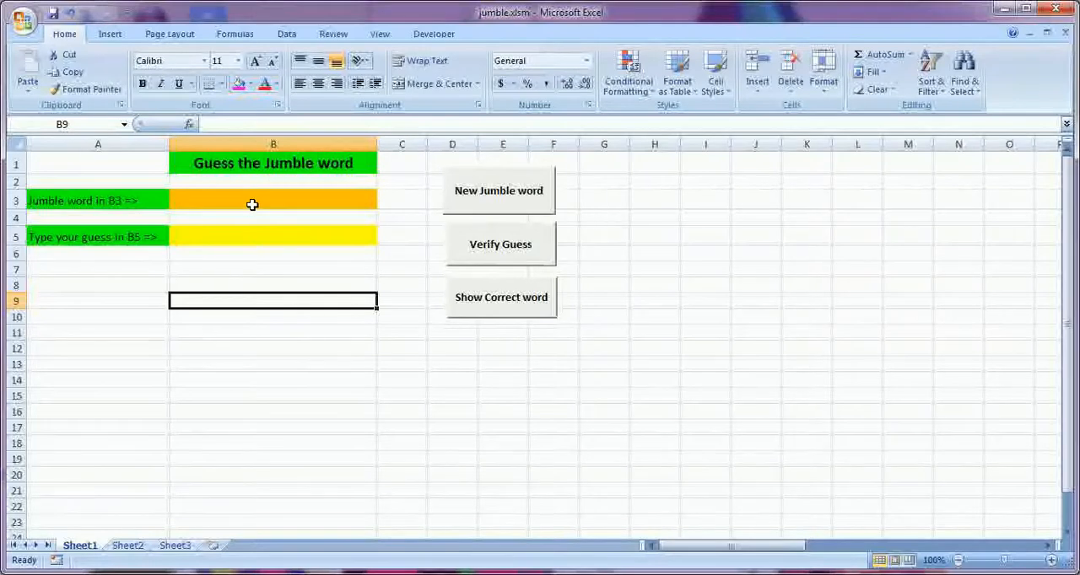
click(272, 200)
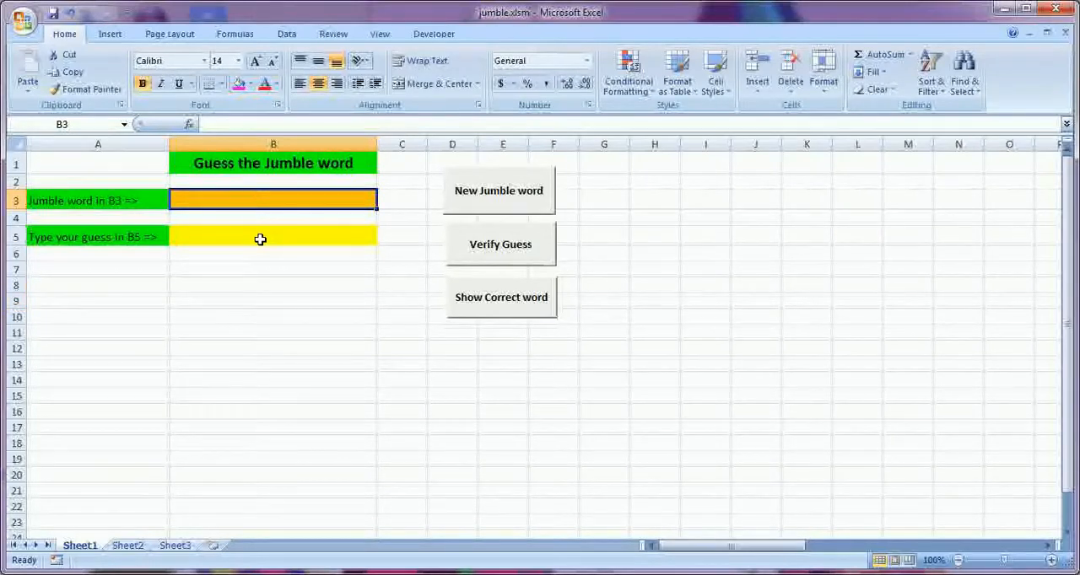
click(273, 237)
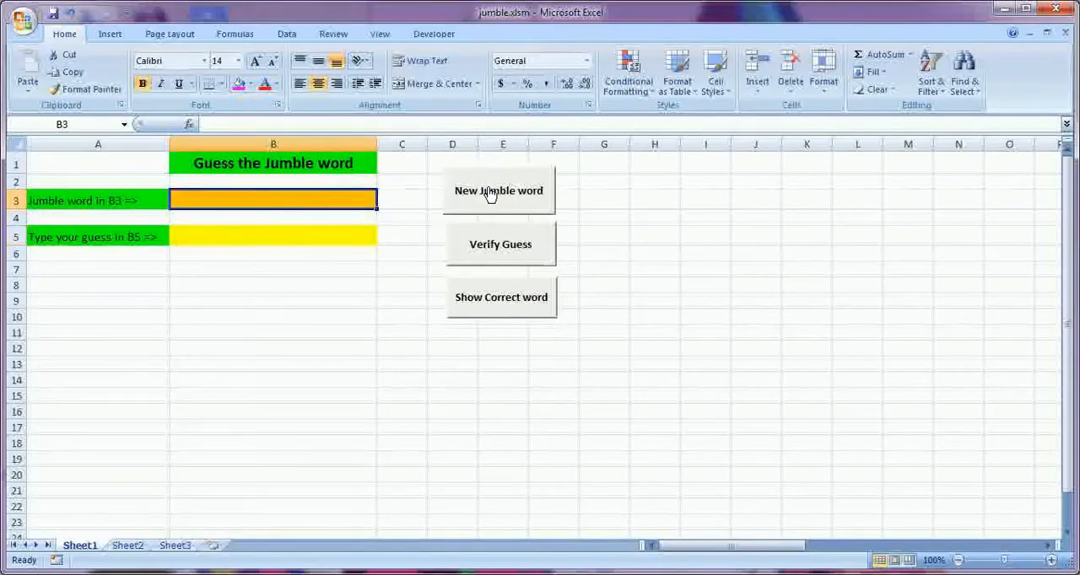
- Generate the jumble naomg, enter the guess mango in B5 and verify it as correct
click(499, 190)
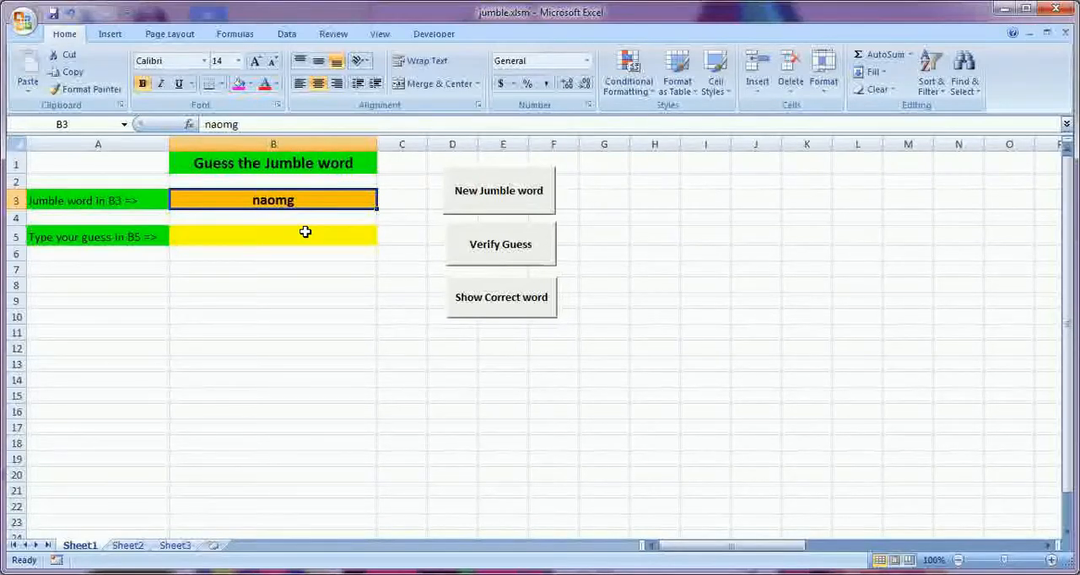
text(m)
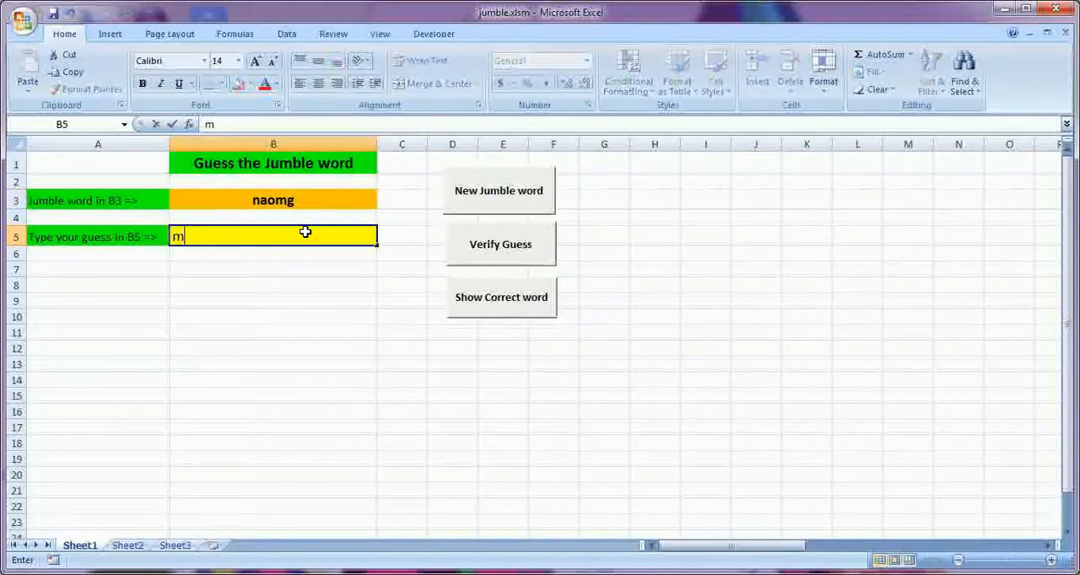
text(ango)
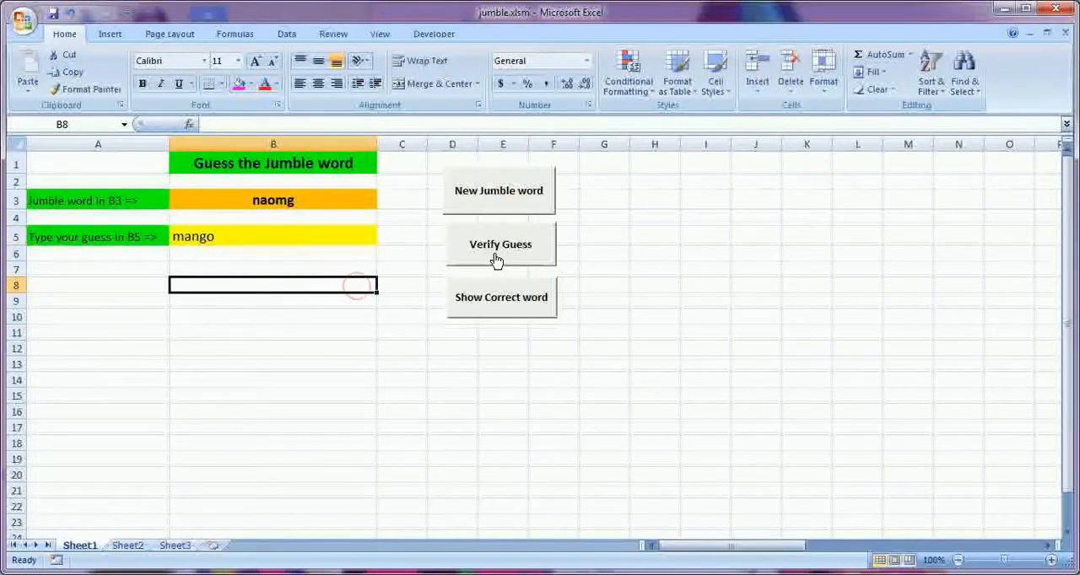
click(499, 244)
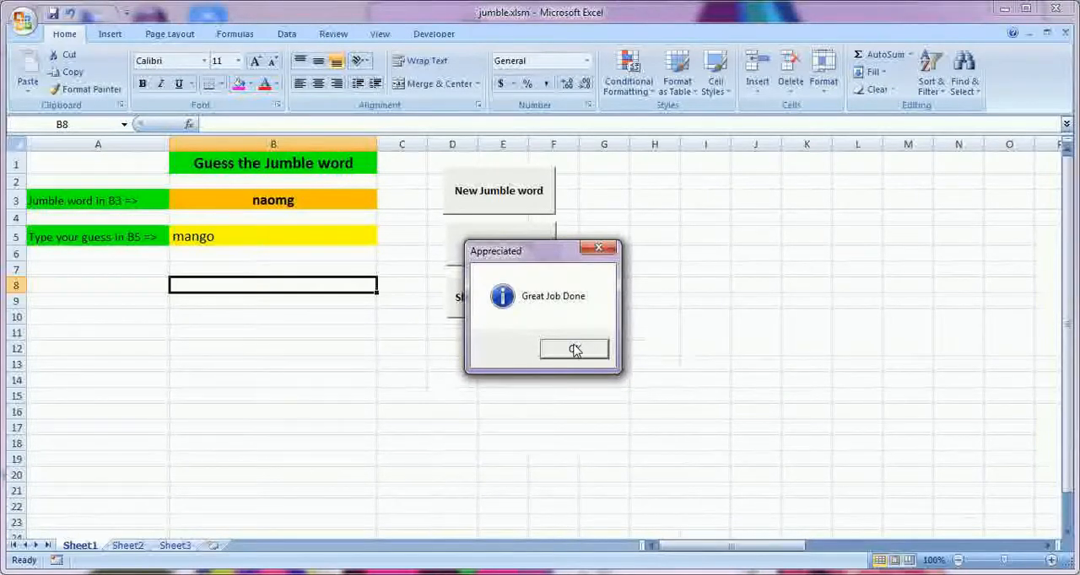
click(574, 349)
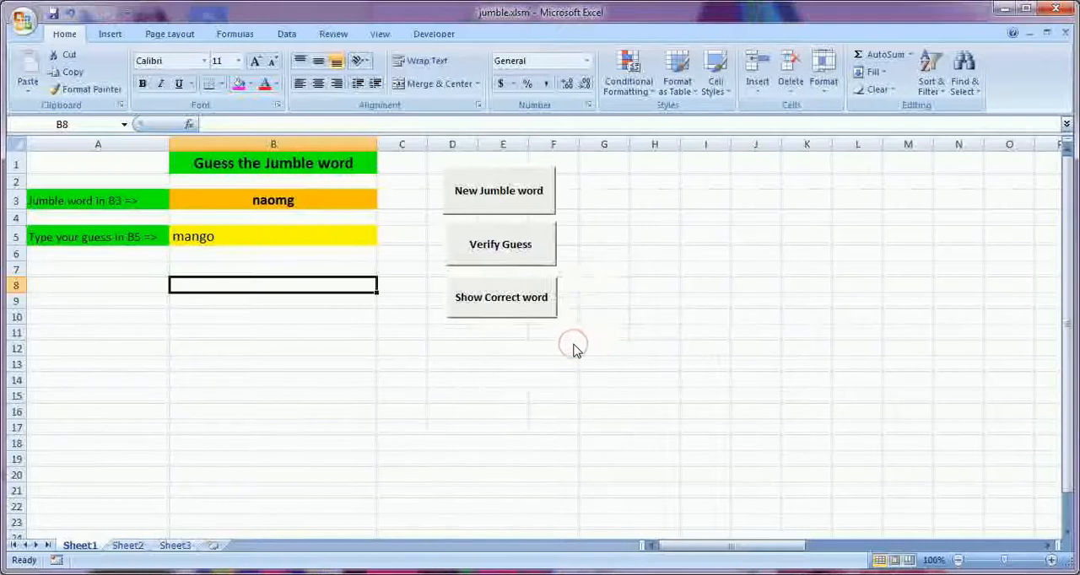
double_click(272, 236)
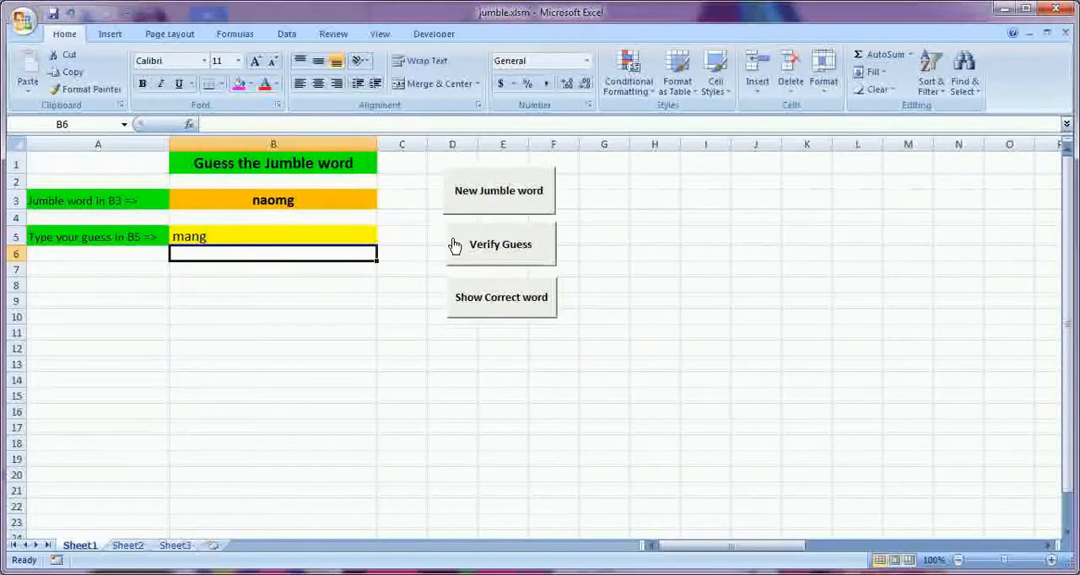
click(500, 244)
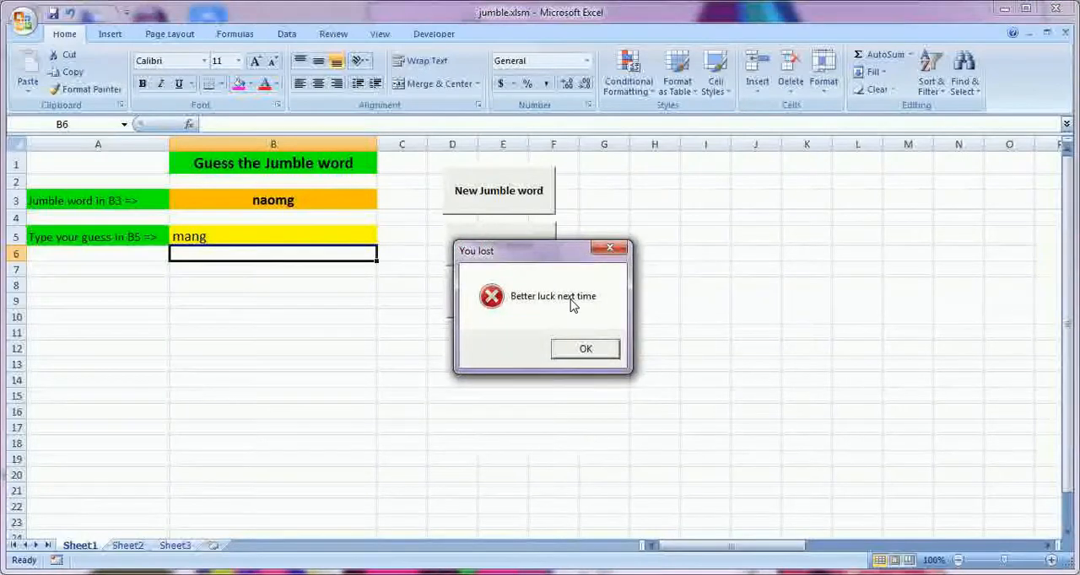
click(585, 348)
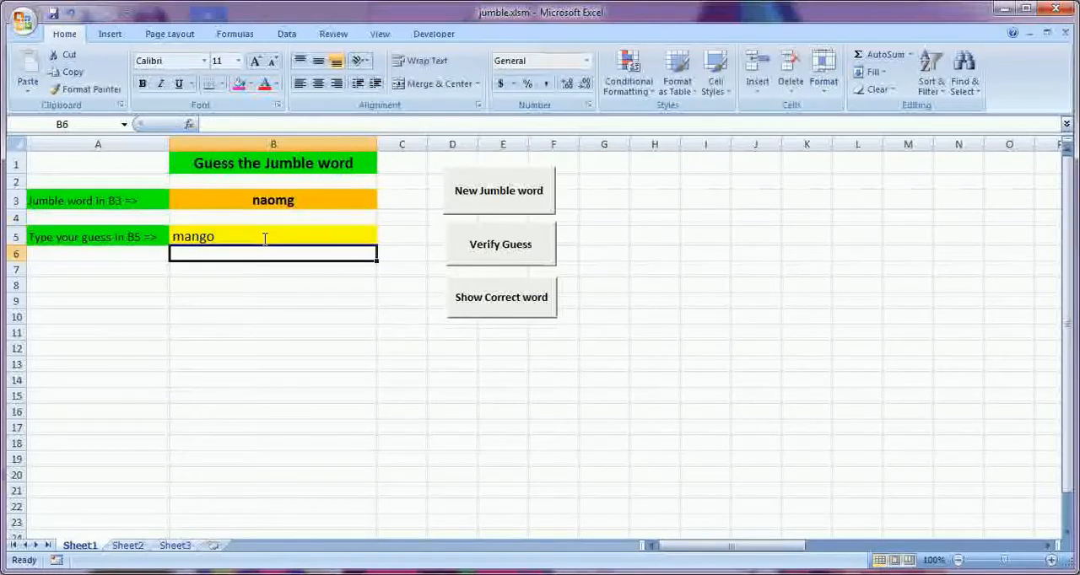
click(499, 244)
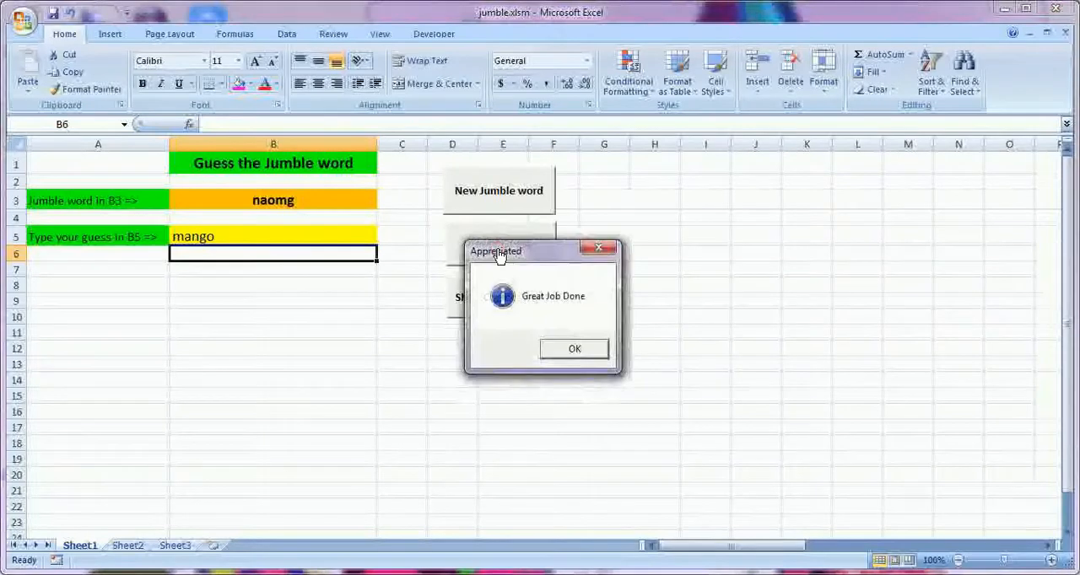
click(574, 349)
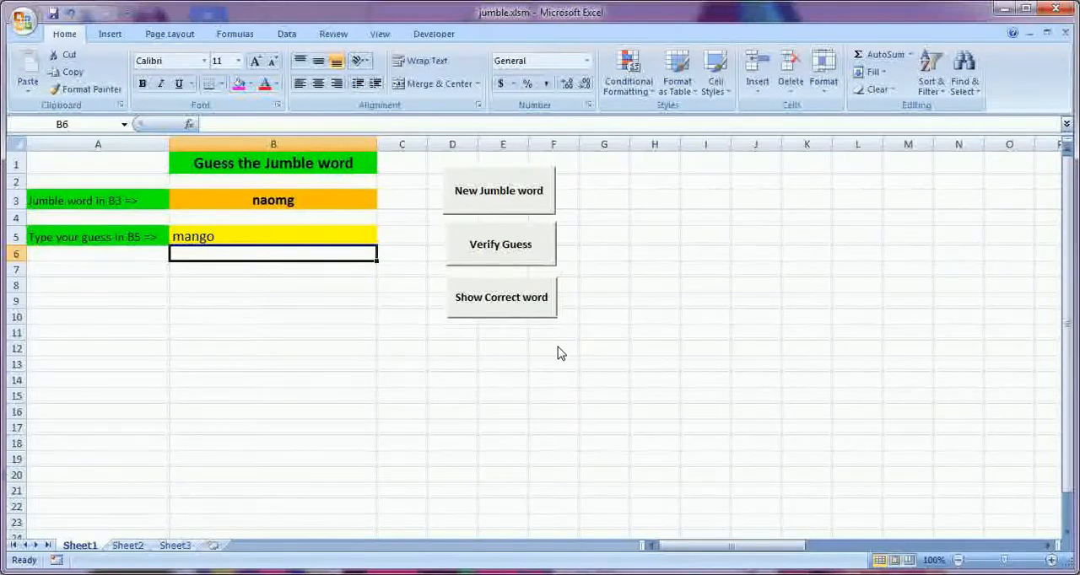
- Reveal mango as the correct word and close the message
click(500, 244)
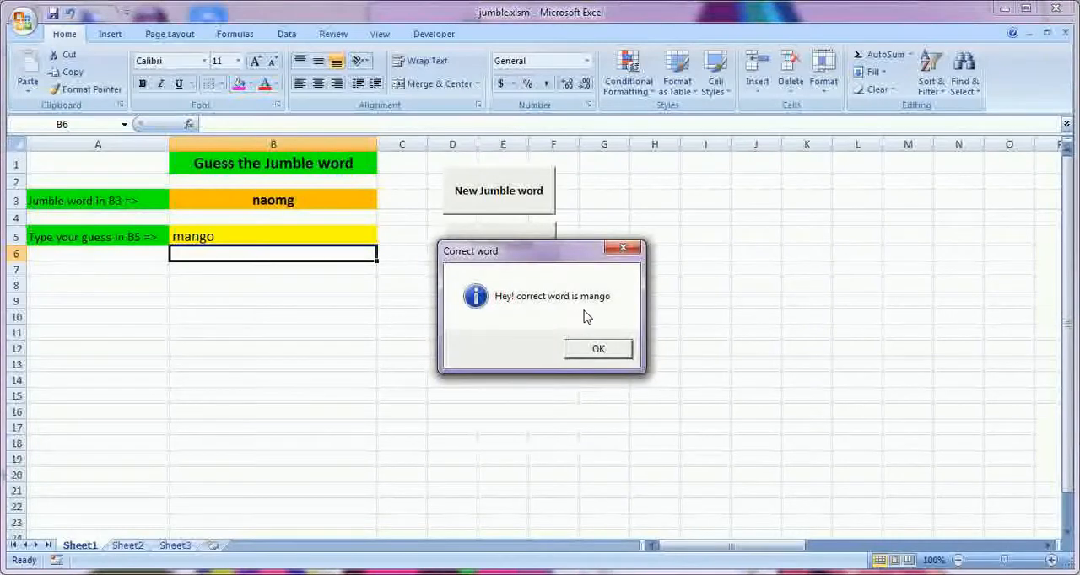
mouse_move(601, 319)
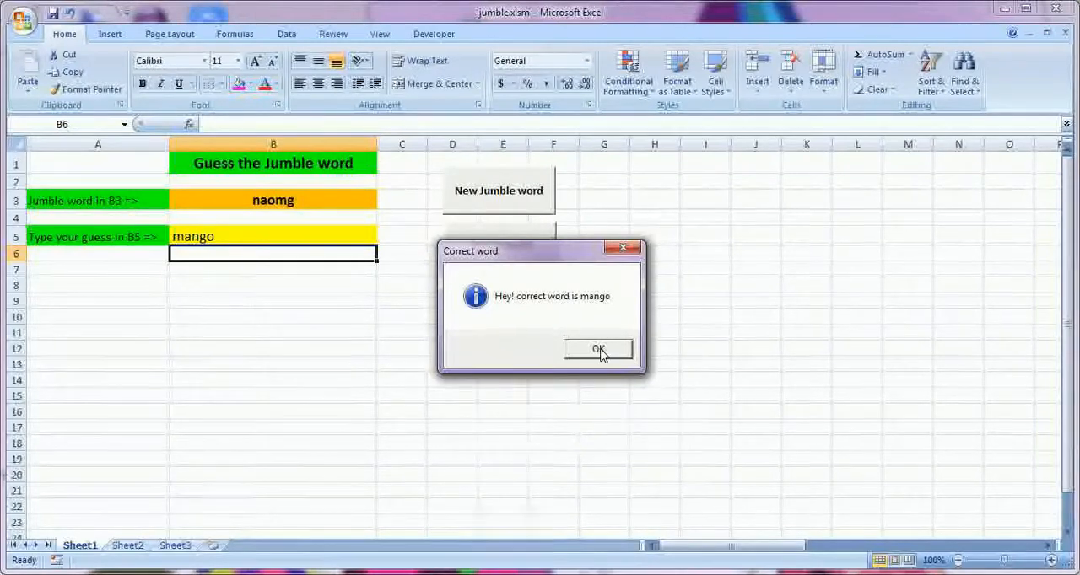
click(597, 349)
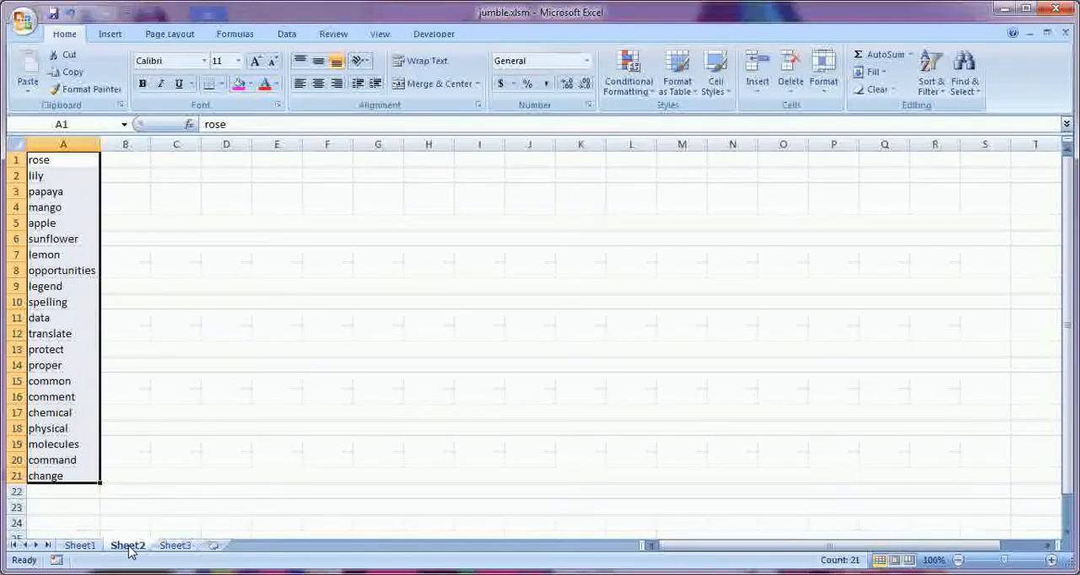
- Browse the Sheet2 word list, jumping to its end and selecting words such as molecules
click(80, 545)
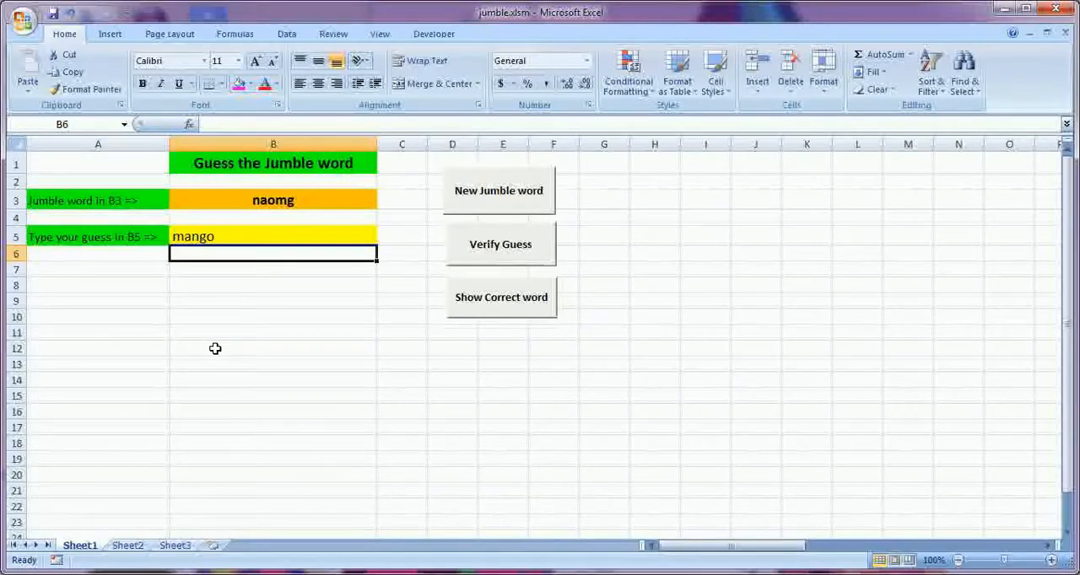
click(128, 545)
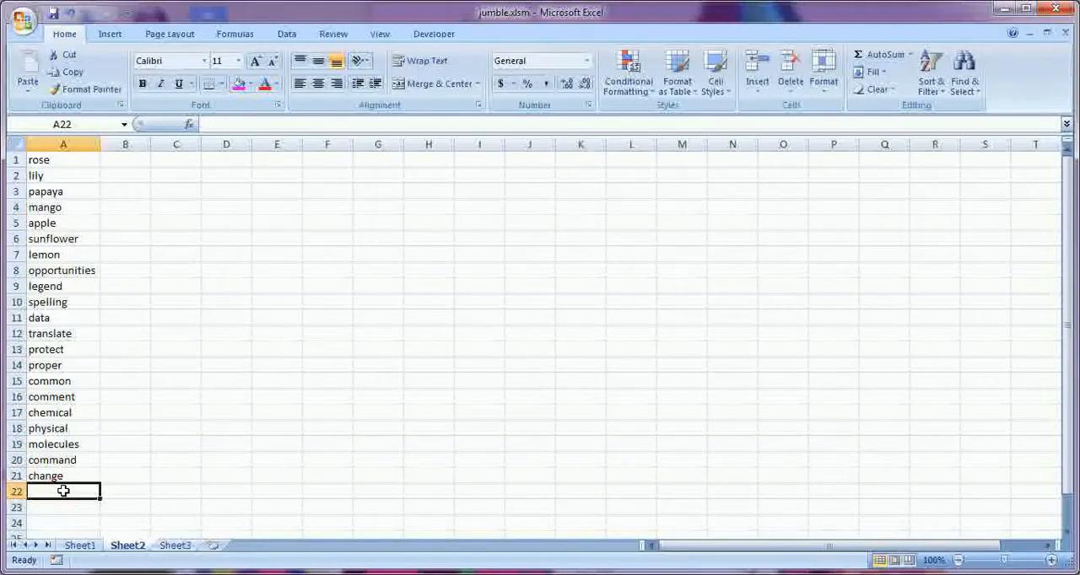
key(ctrl+Down)
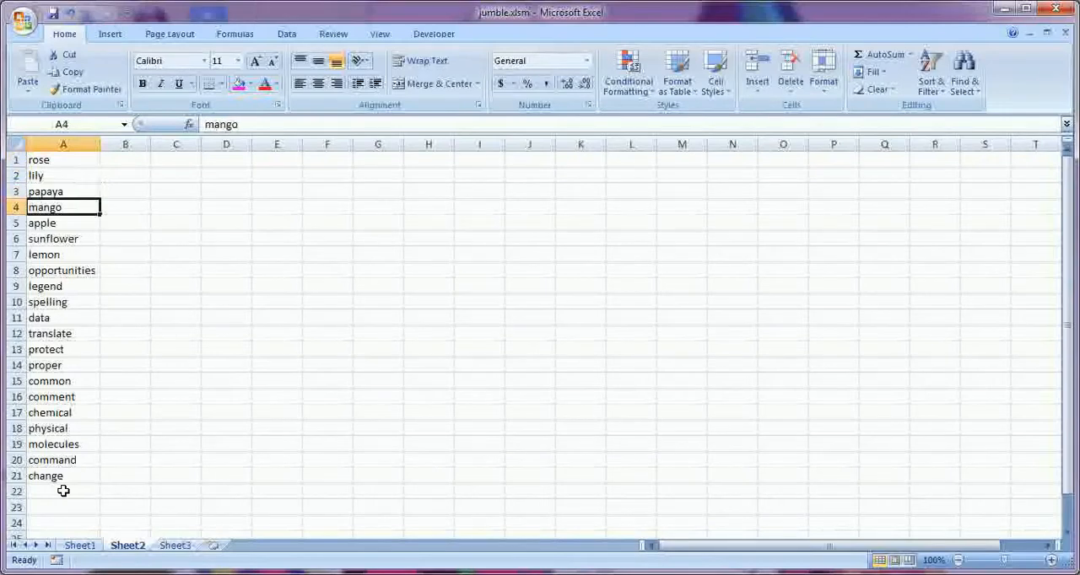
click(53, 443)
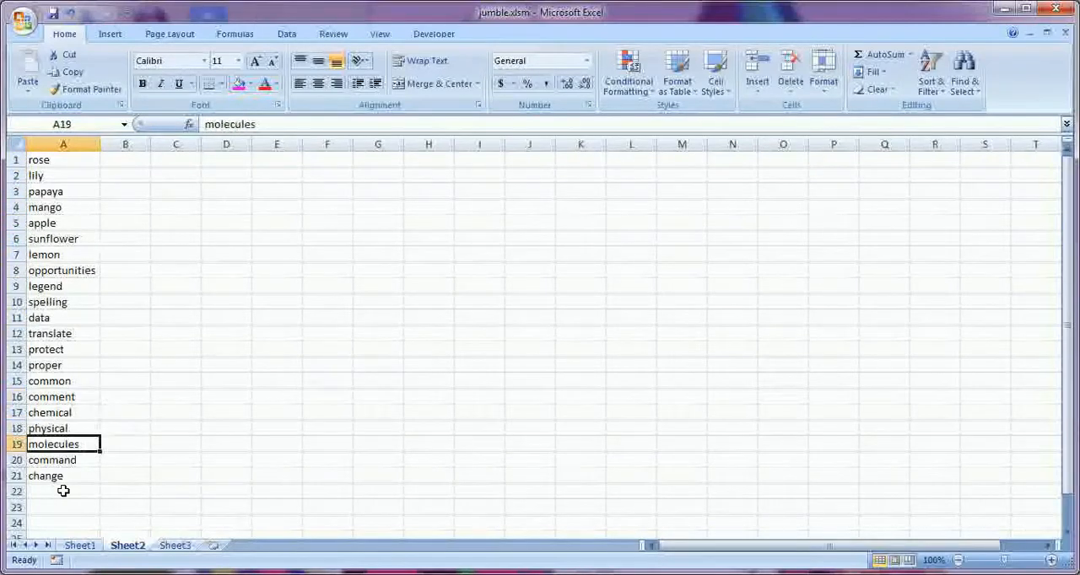
click(46, 475)
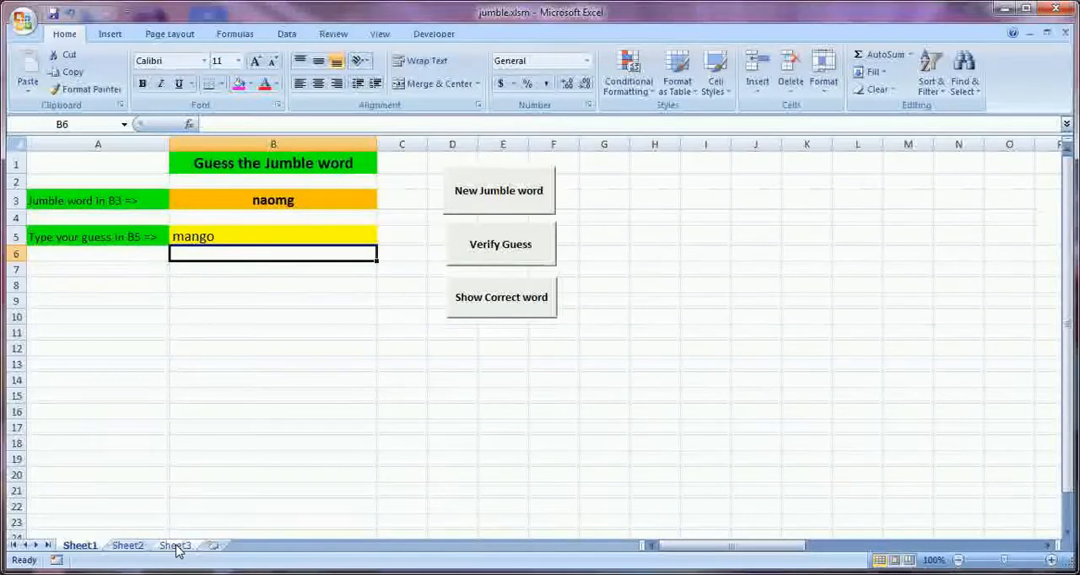
- Show the Sheet3 title page reading JUMBLE word Software and MS EXCEL
click(175, 545)
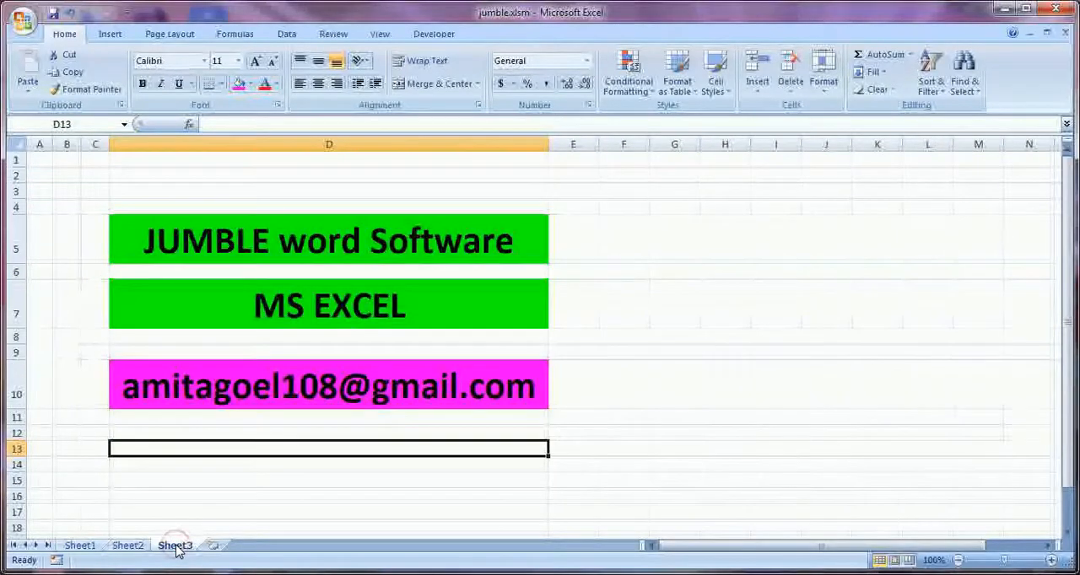